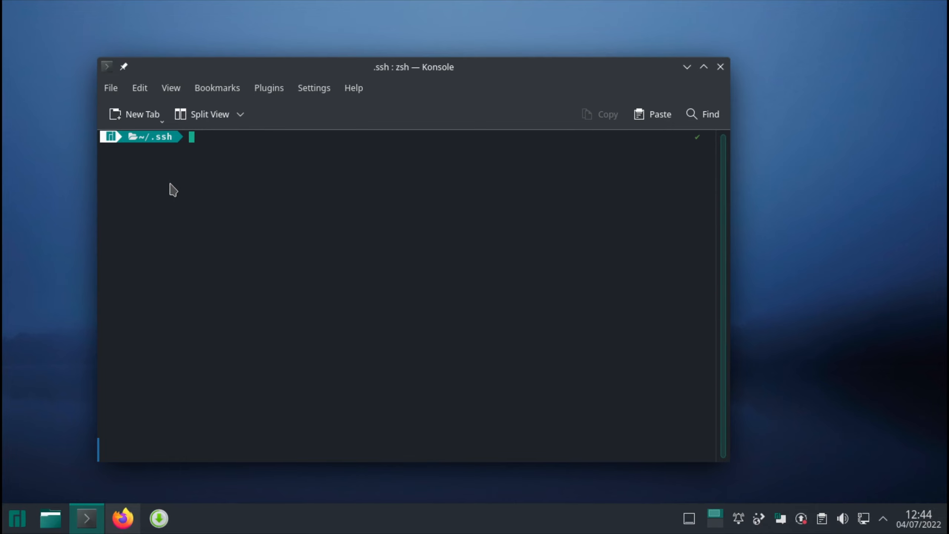
{"action": "mouse_move", "coordinate": [206, 216]}
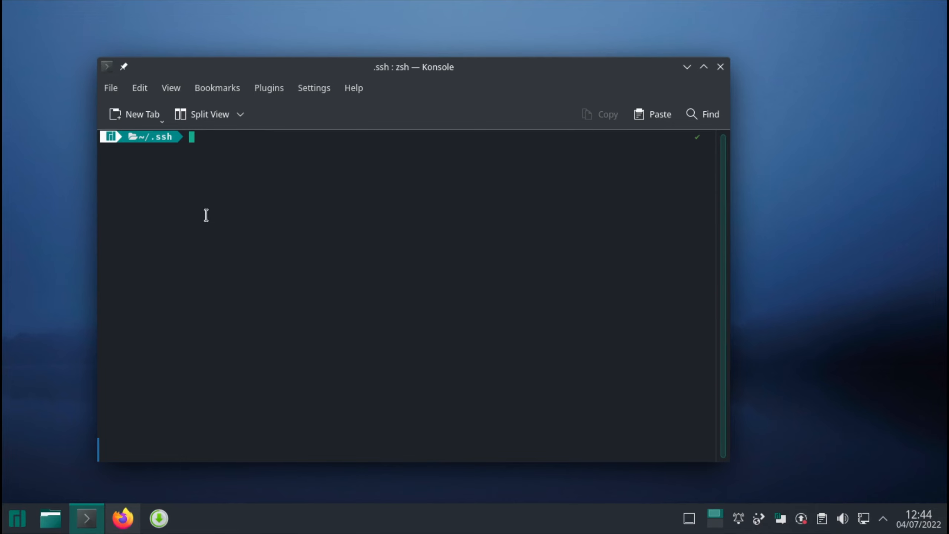
Copy the repository's SSH clone address from its GitHub page in Firefox
{"action": "left_click", "coordinate": [122, 518]}
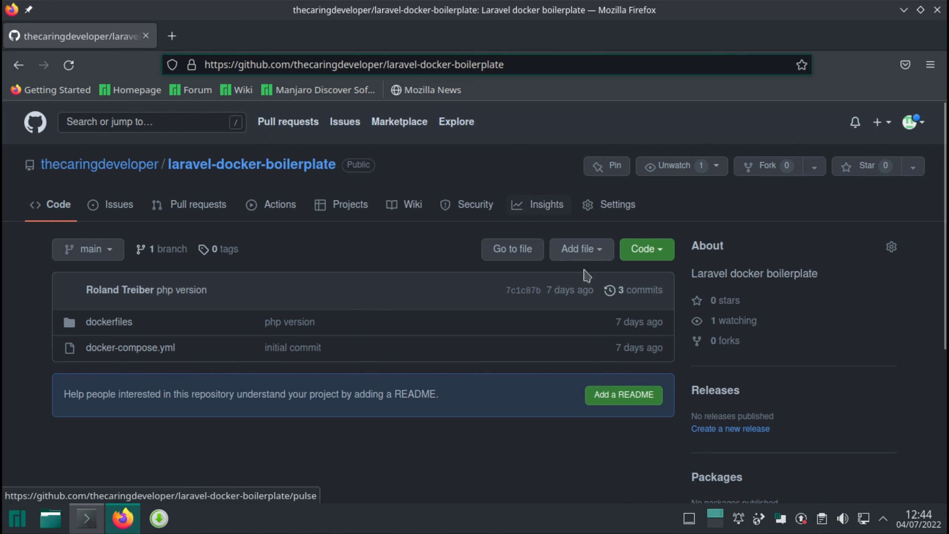
{"action": "left_click", "coordinate": [647, 249]}
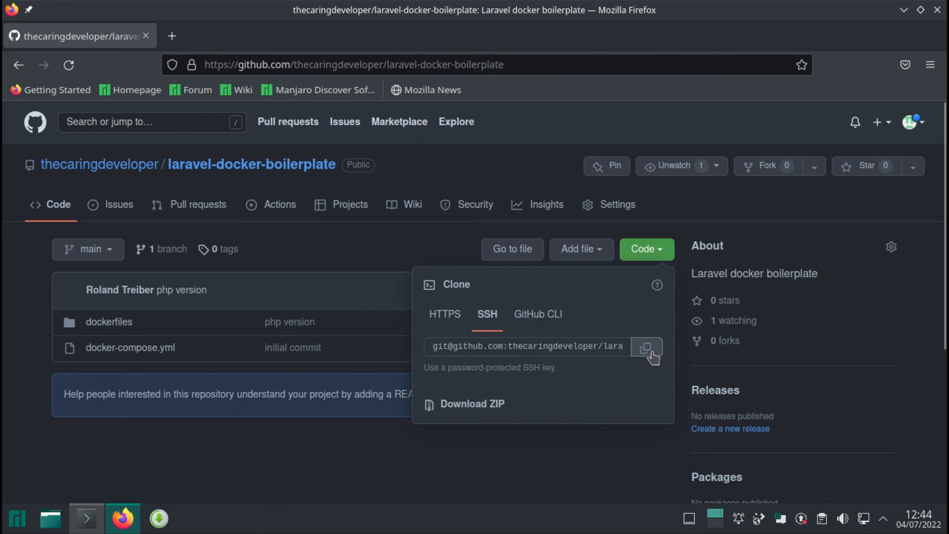
{"action": "left_click", "coordinate": [647, 347]}
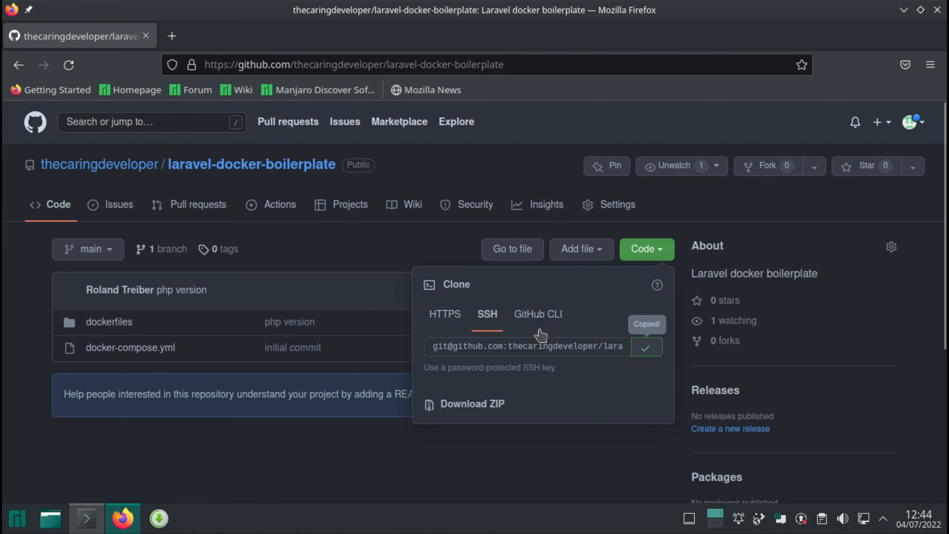
Create a Project folder in the home directory and make it the working directory
{"action": "left_click", "coordinate": [86, 518]}
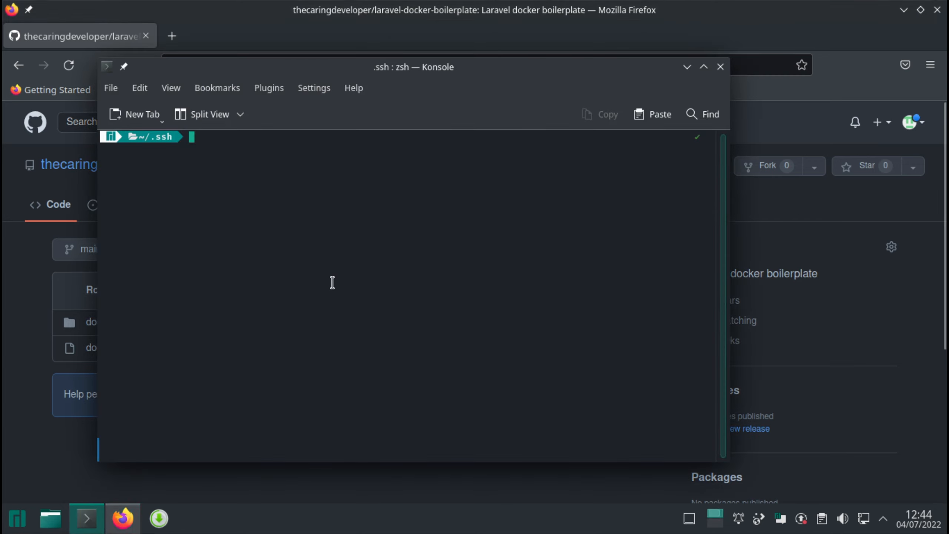
{"action": "type", "text": "cd ~"}
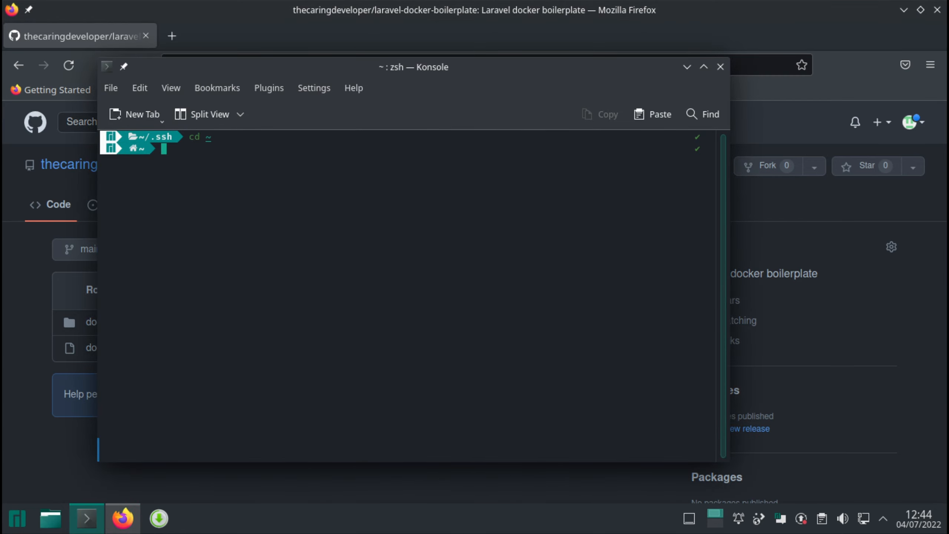
{"action": "type", "text": "mkdir"}
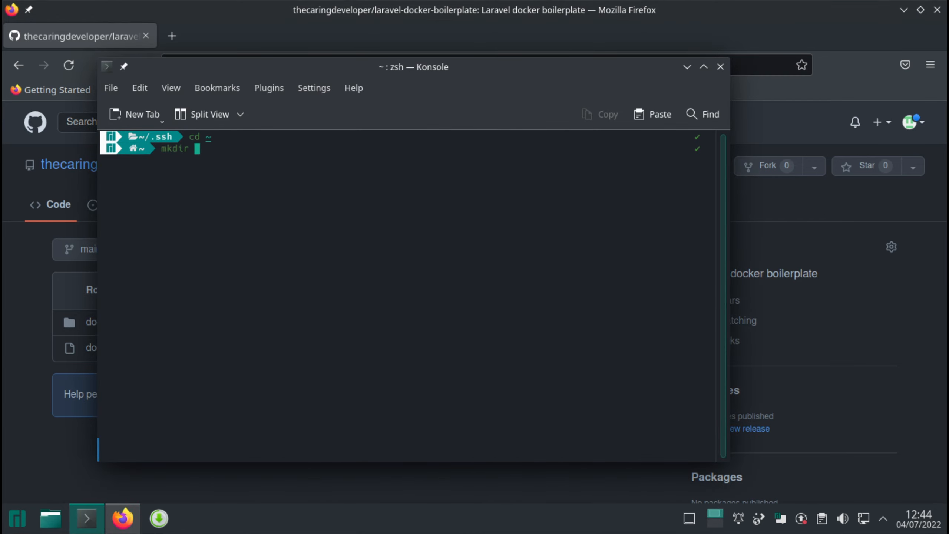
{"action": "type", "text": "Project"}
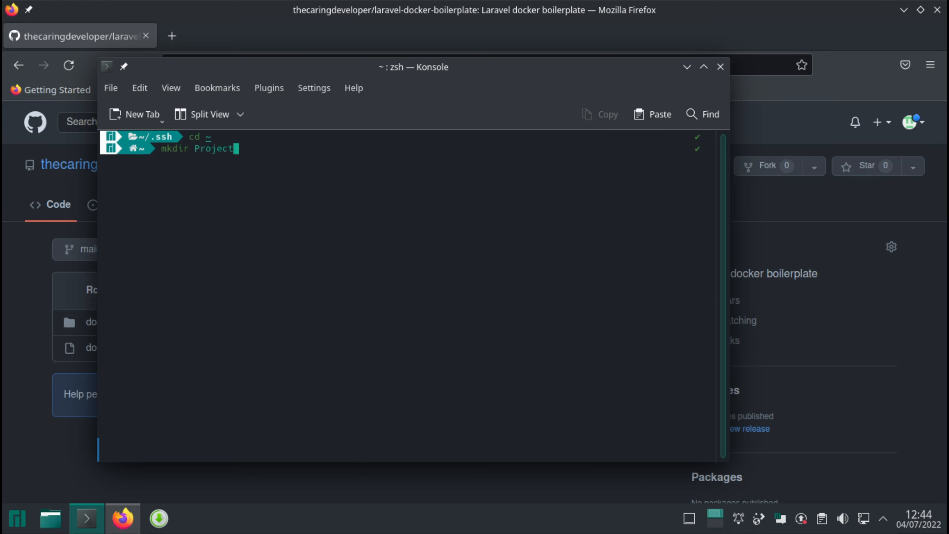
{"action": "type", "text": "cd"}
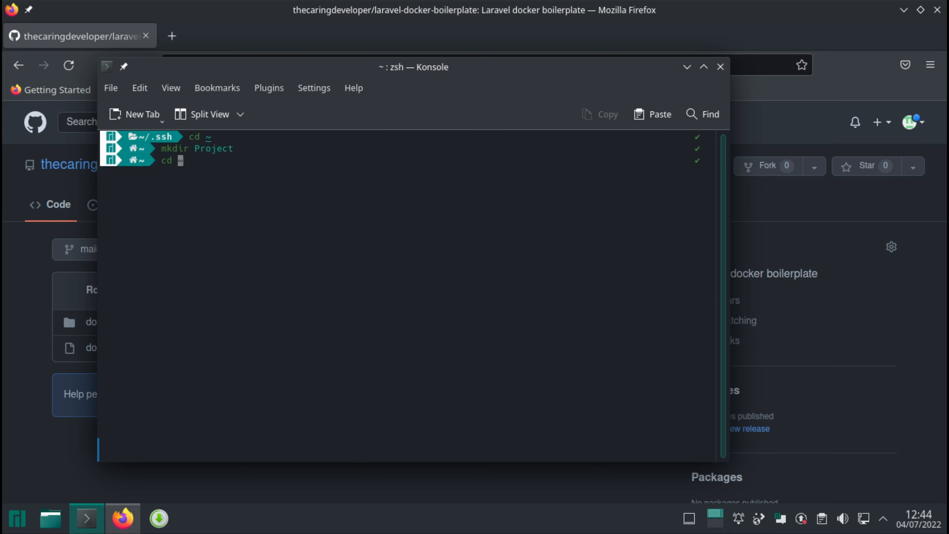
{"action": "type", "text": "Project"}
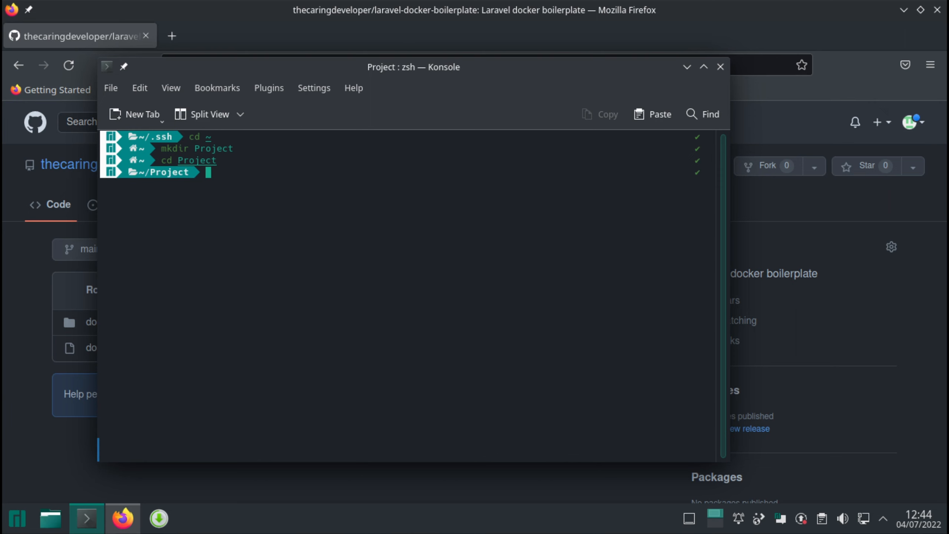
{"action": "type", "text": "git clone git@github.com:thecaringdeveloper/laravel-docker-boilerplate.git"}
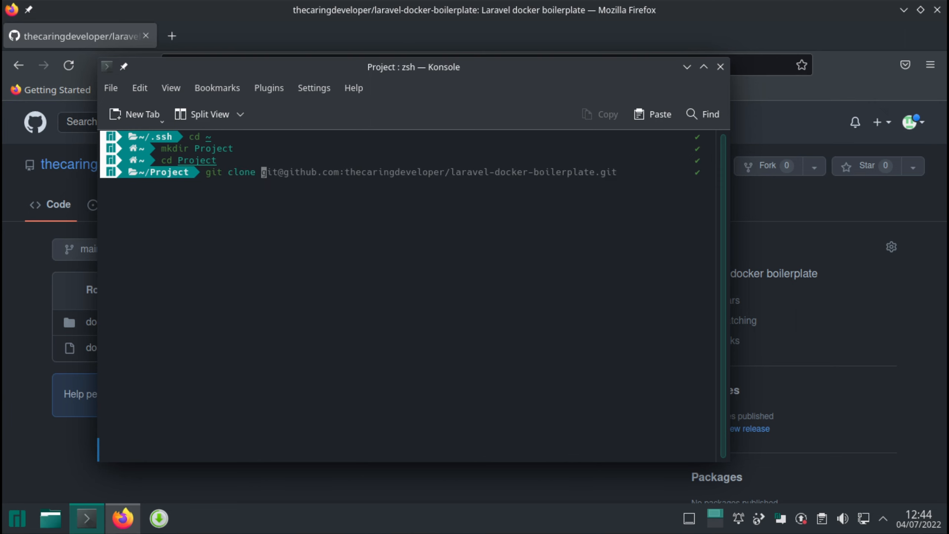
Run the clone so laravel-docker-boilerplate downloads into the Project folder
{"action": "left_click_drag", "start_coordinate": [261, 172], "coordinate": [616, 172]}
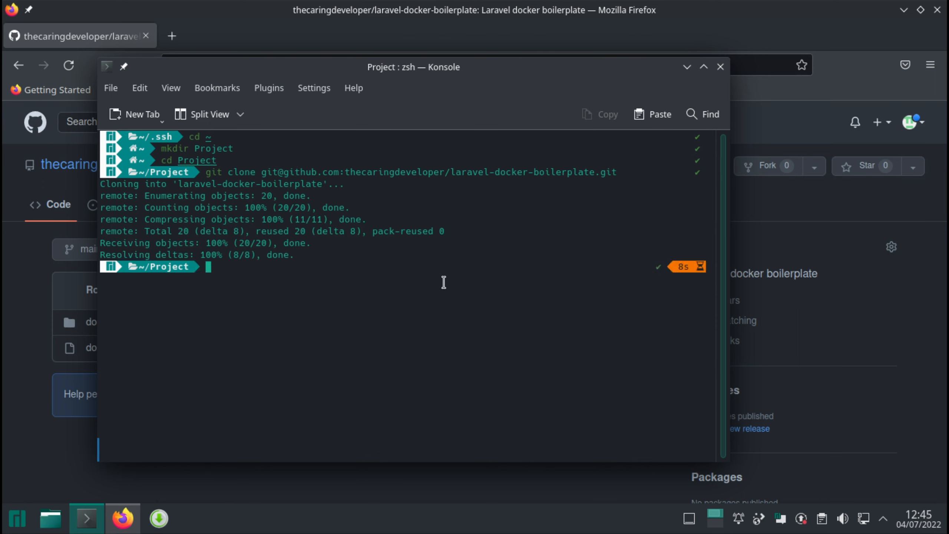
{"action": "mouse_move", "coordinate": [439, 296]}
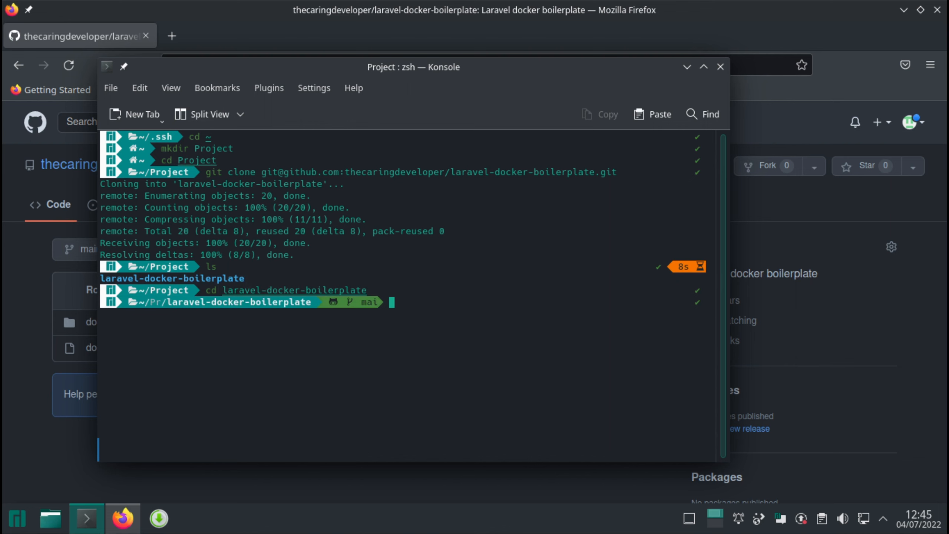
List the repository files and enter its dockerfiles folder showing composer, nginx and php dockerfiles
{"action": "type", "text": "ls"}
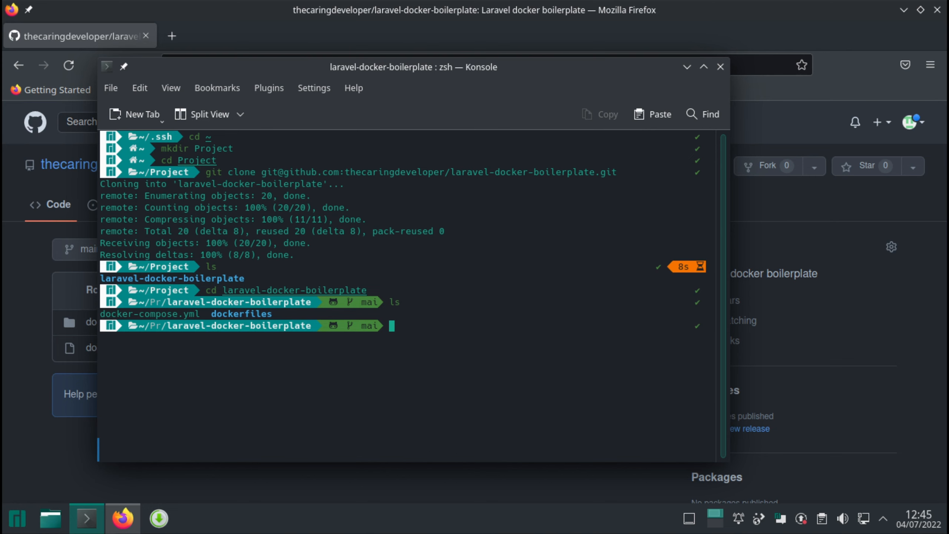
{"action": "type", "text": "cd docke"}
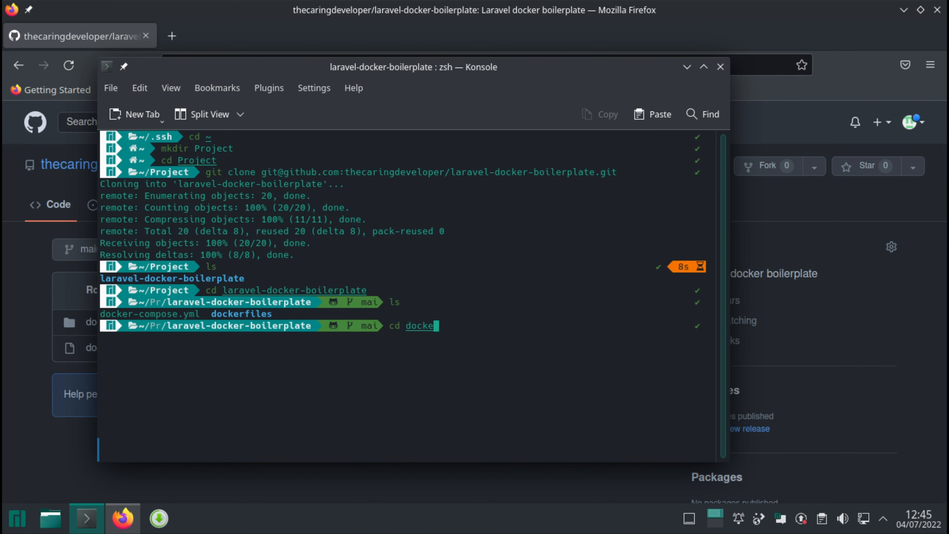
{"action": "key", "text": "Return"}
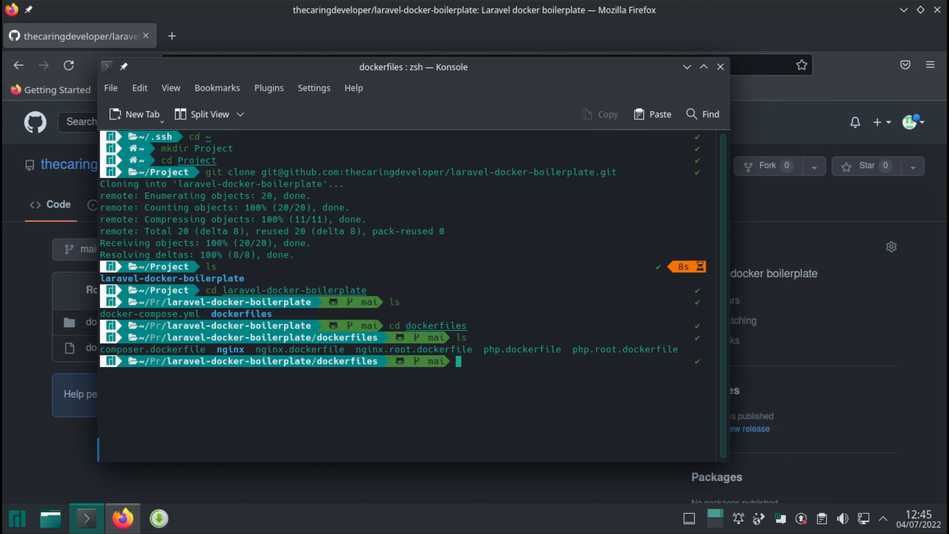
{"action": "mouse_move", "coordinate": [453, 290]}
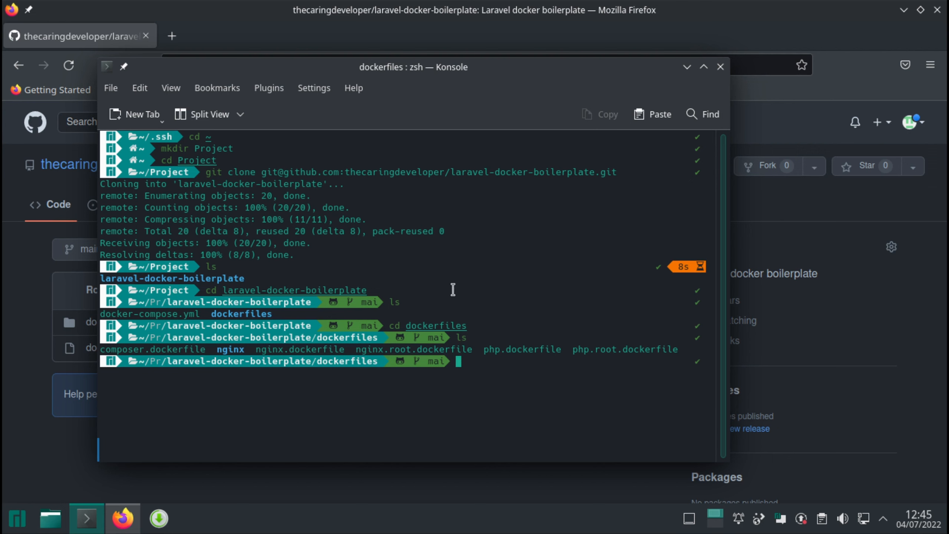
{"action": "mouse_move", "coordinate": [619, 131]}
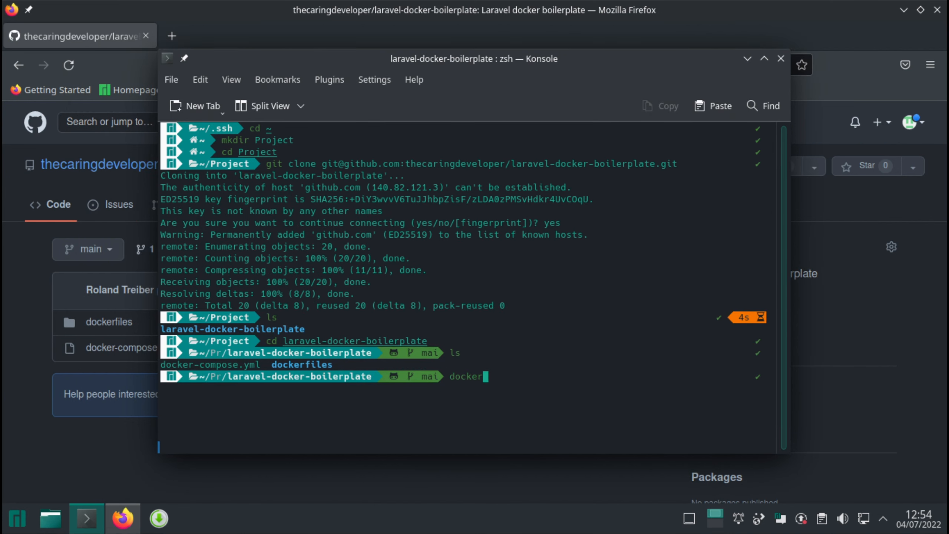
Run docker-compose up so the images build and all nine containers start
{"action": "type", "text": "-compose"}
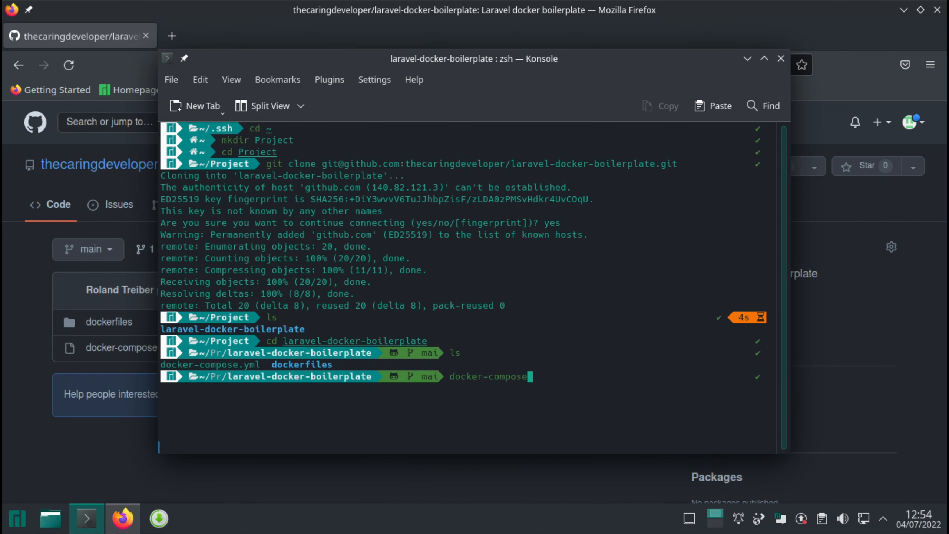
{"action": "type", "text": "up"}
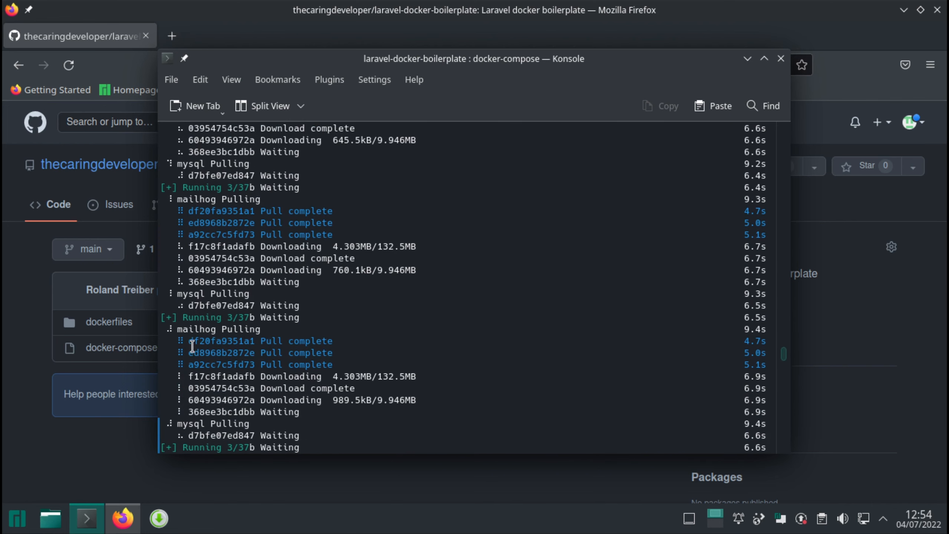
{"action": "scroll", "scroll_direction": "down", "scroll_amount": 3}
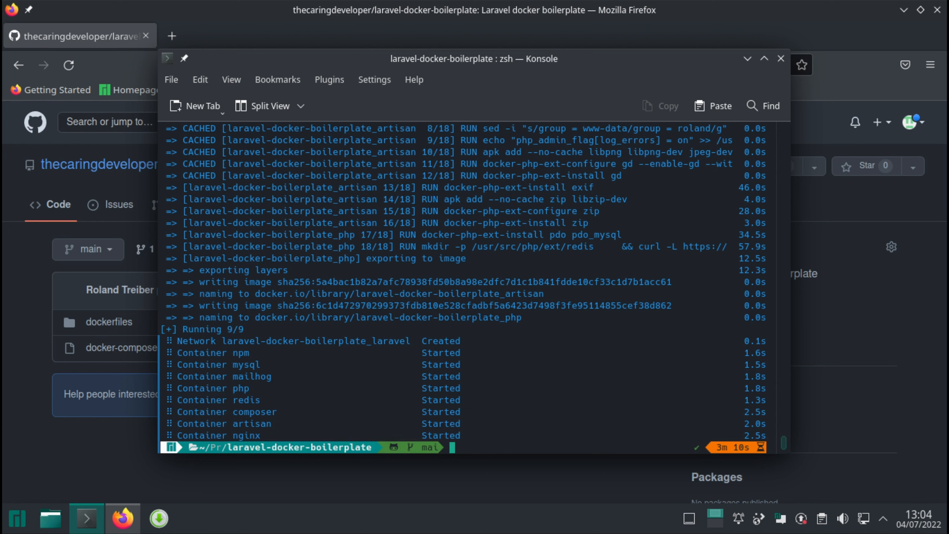
{"action": "mouse_move", "coordinate": [239, 363]}
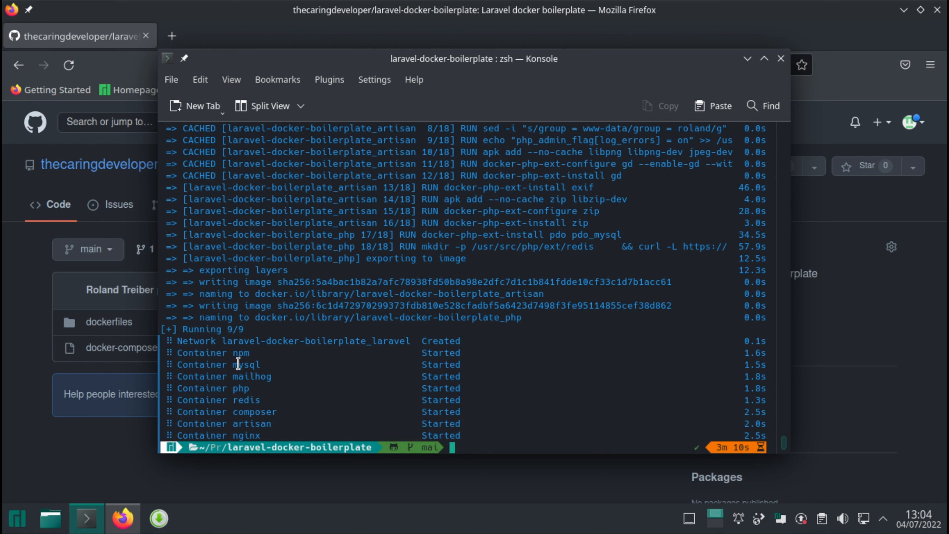
{"action": "mouse_move", "coordinate": [242, 398]}
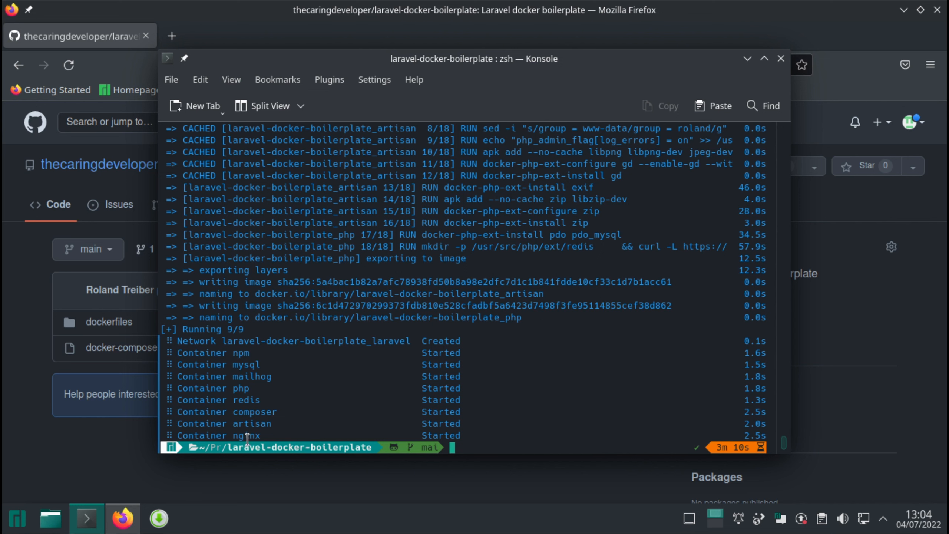
{"action": "mouse_move", "coordinate": [536, 440]}
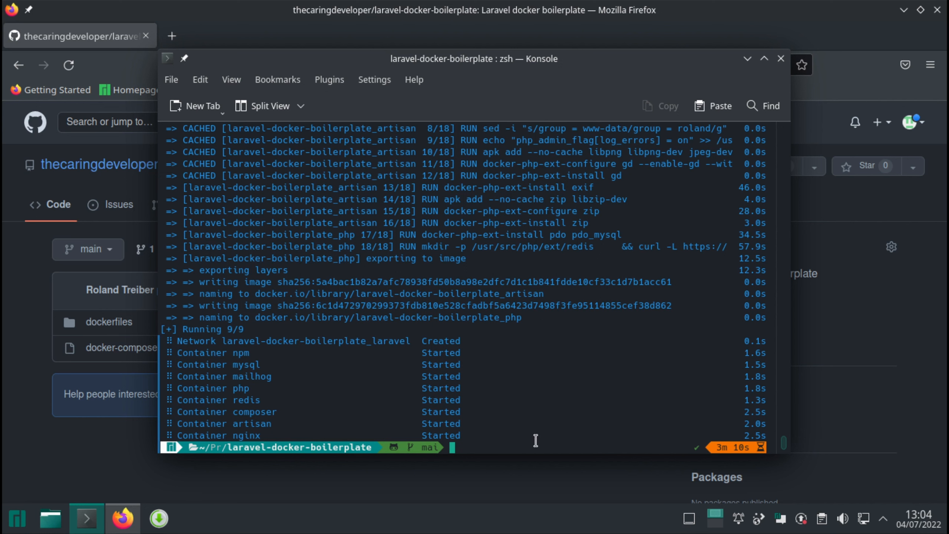